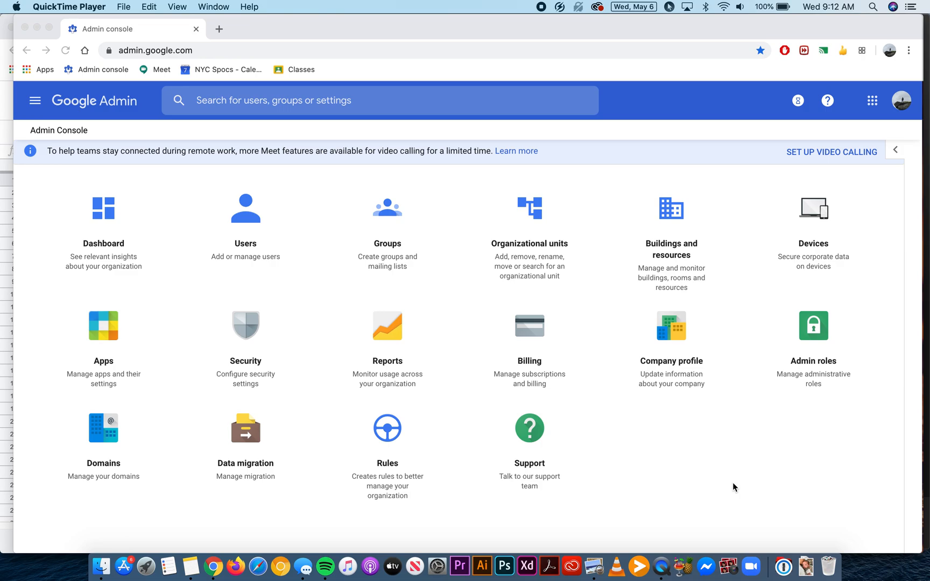
Go from the Admin console home to the Reports area via the Reports tile
left_click(703, 468)
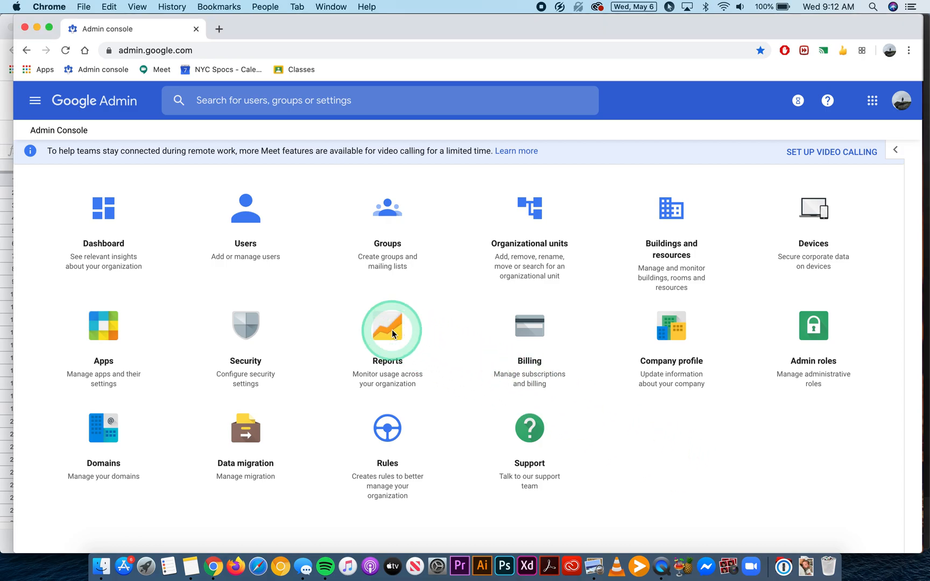
left_click(388, 325)
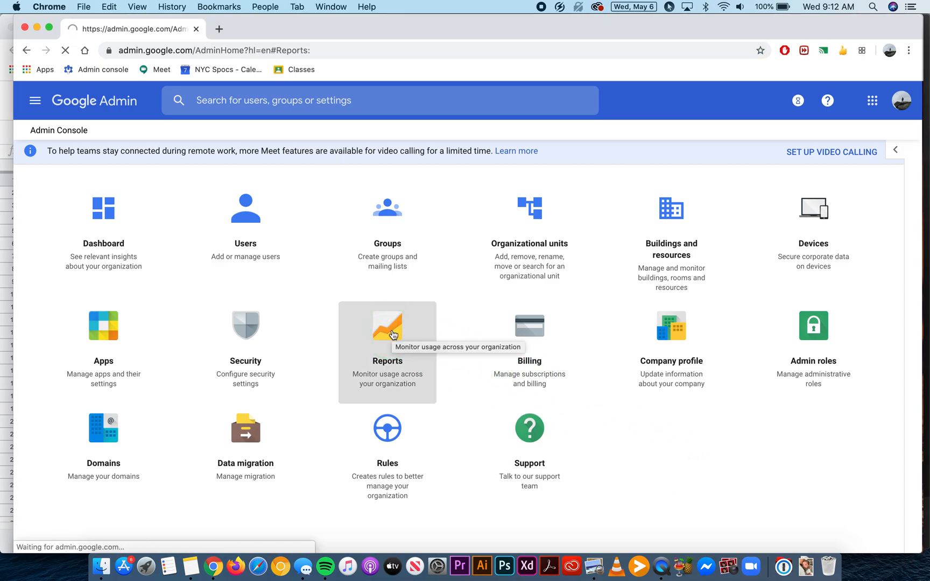
Under the Users reports group, load the Account activity report for all users
left_click(387, 326)
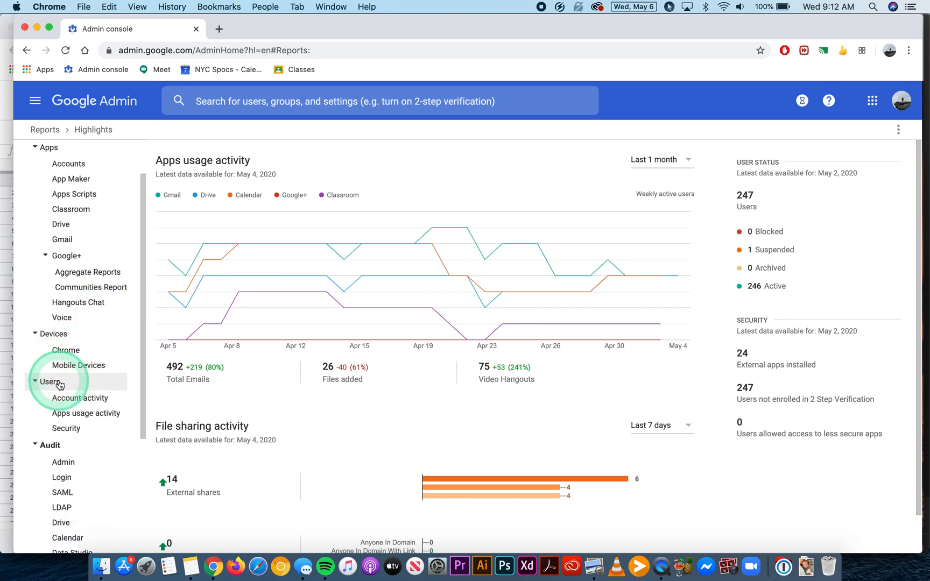
left_click(49, 381)
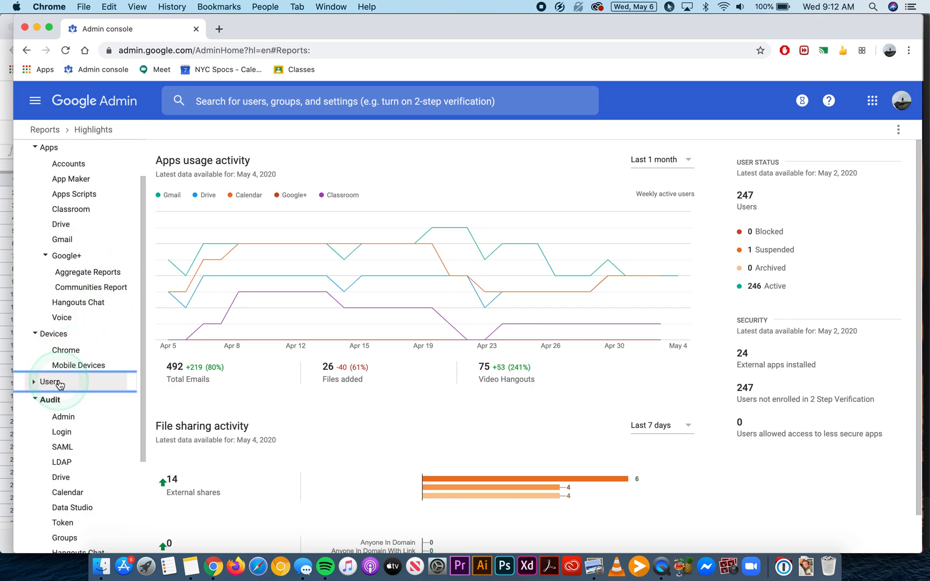
left_click(50, 381)
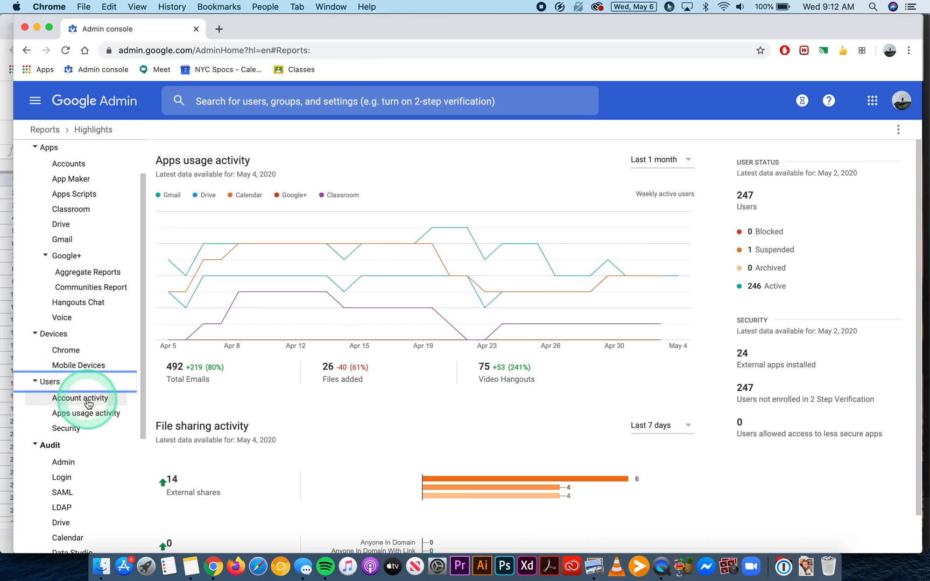
left_click(80, 397)
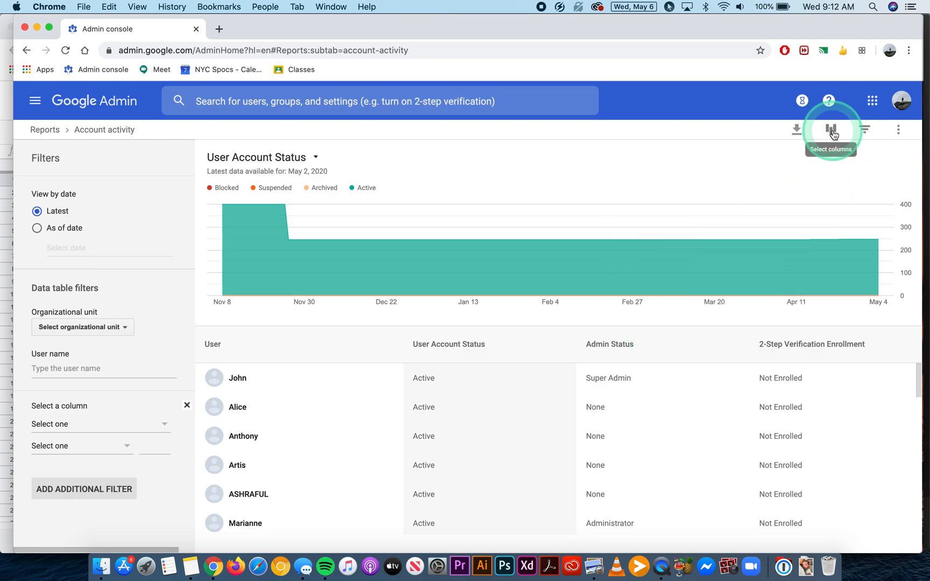
Add Classroom last used time, Posts created and Classes created columns and apply them to the table
left_click(831, 129)
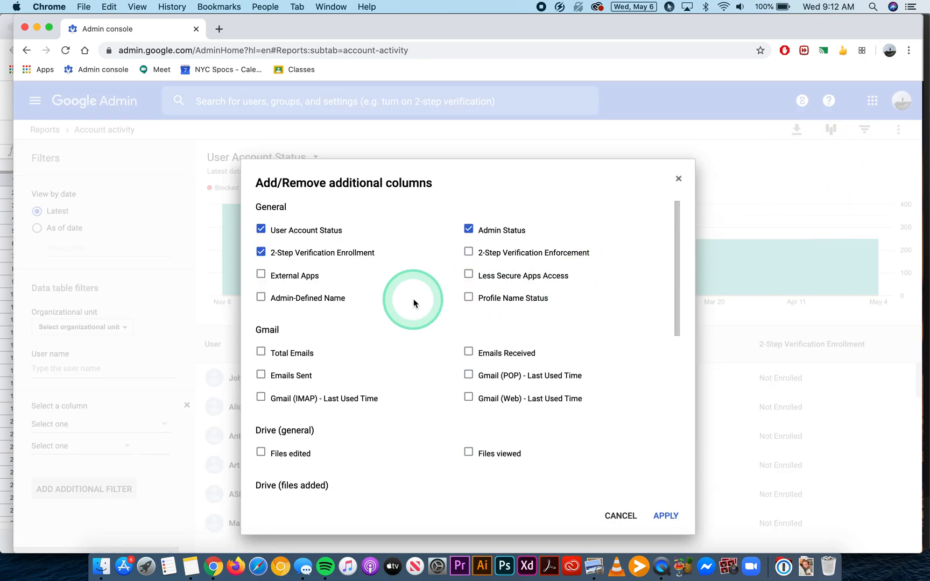
scroll("down", 3)
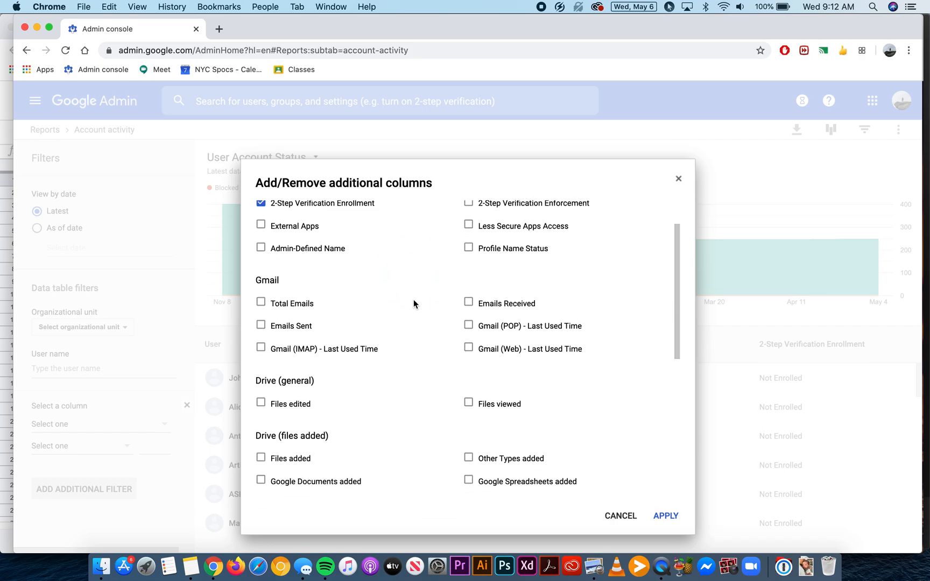
scroll("down", 3)
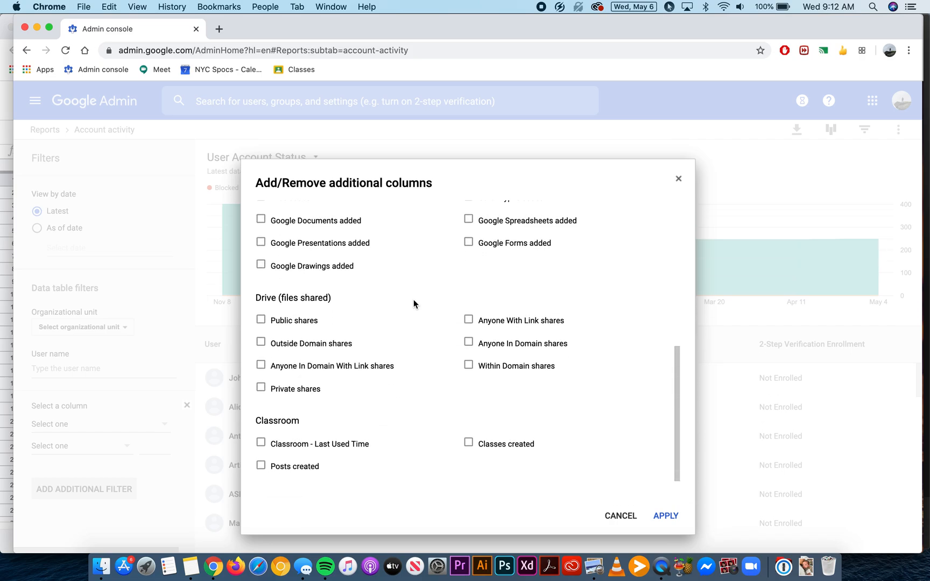
left_click(261, 425)
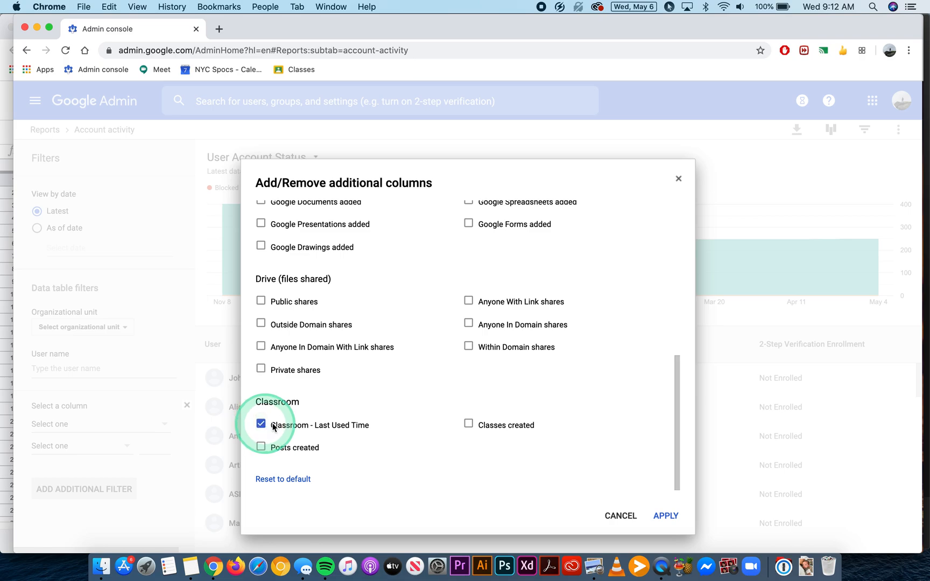
left_click(261, 447)
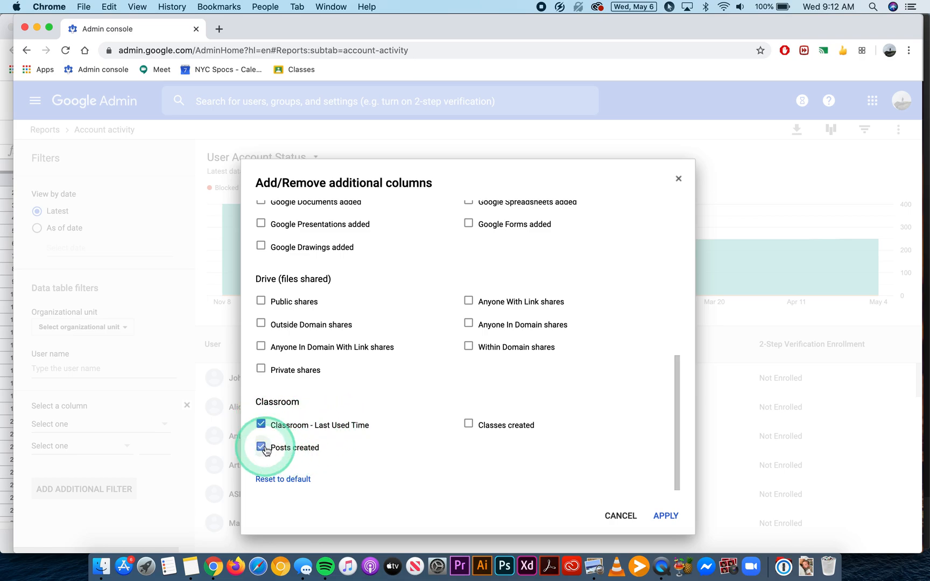
left_click(469, 425)
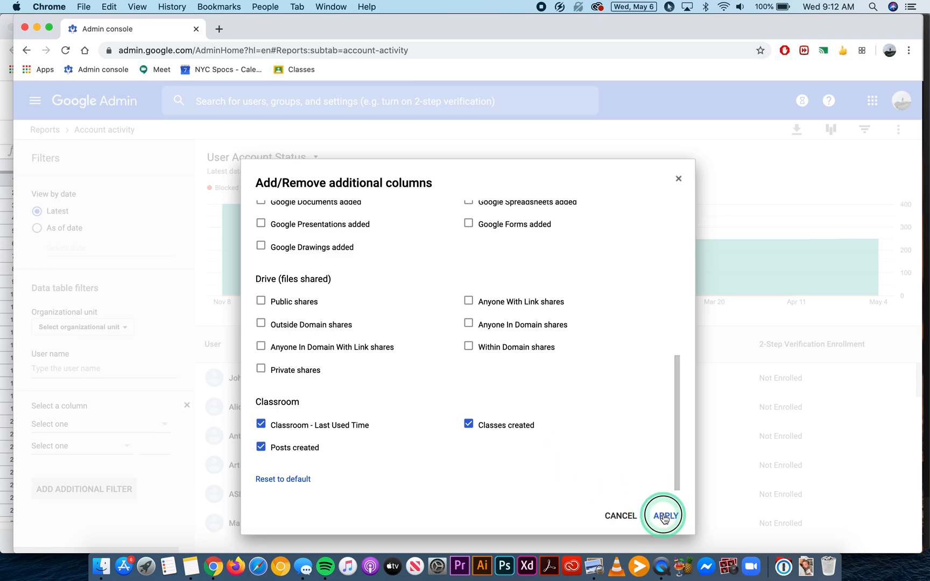
left_click(665, 516)
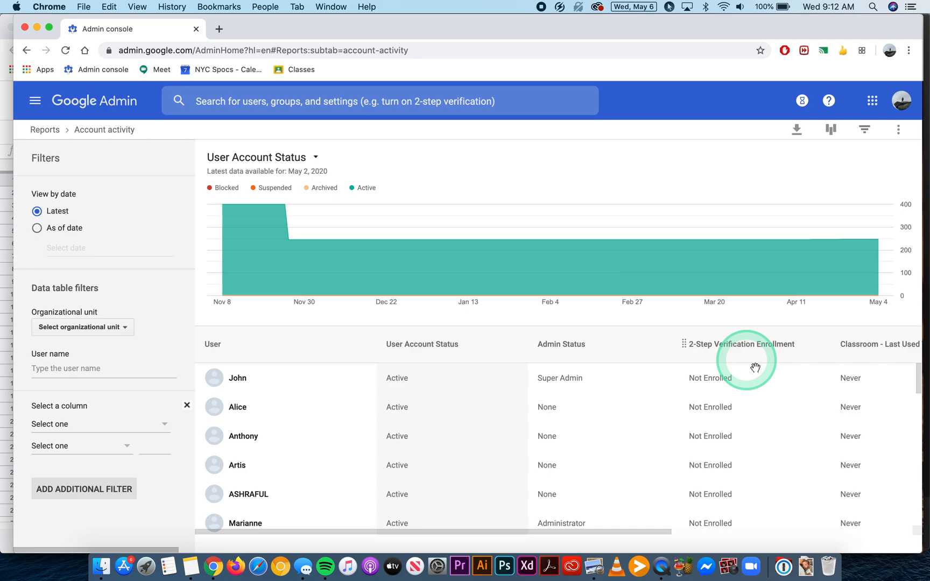
mouse_move(829, 360)
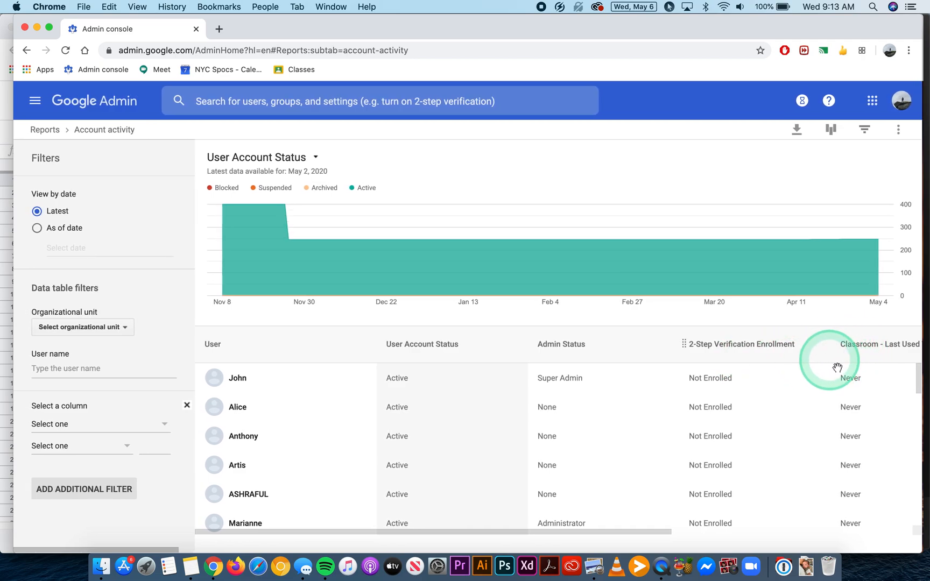
scroll("down", 3)
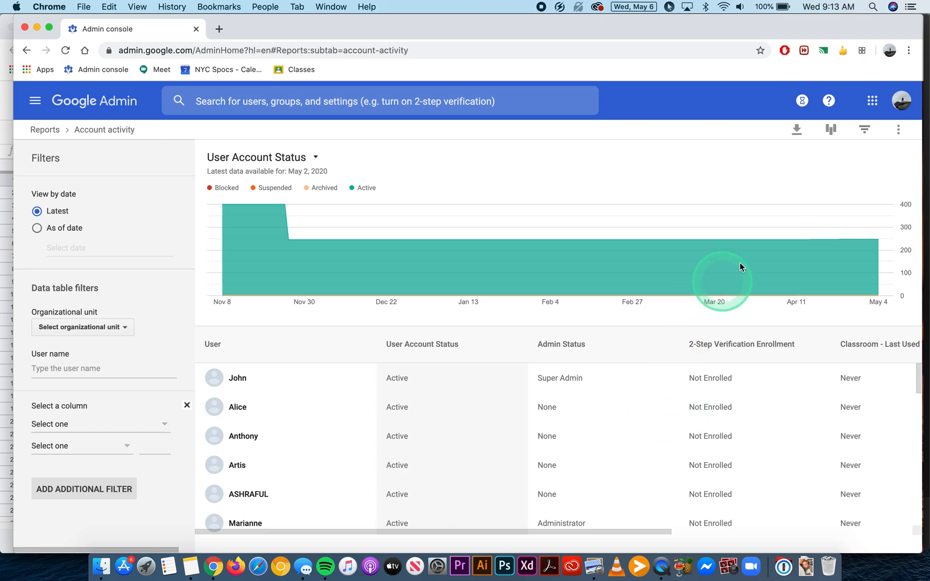
mouse_move(796, 129)
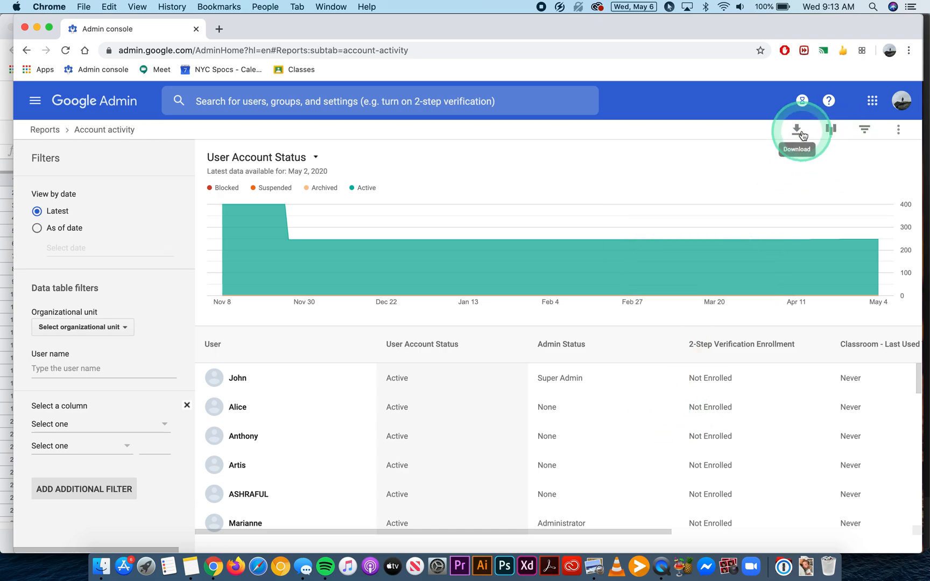
left_click(797, 130)
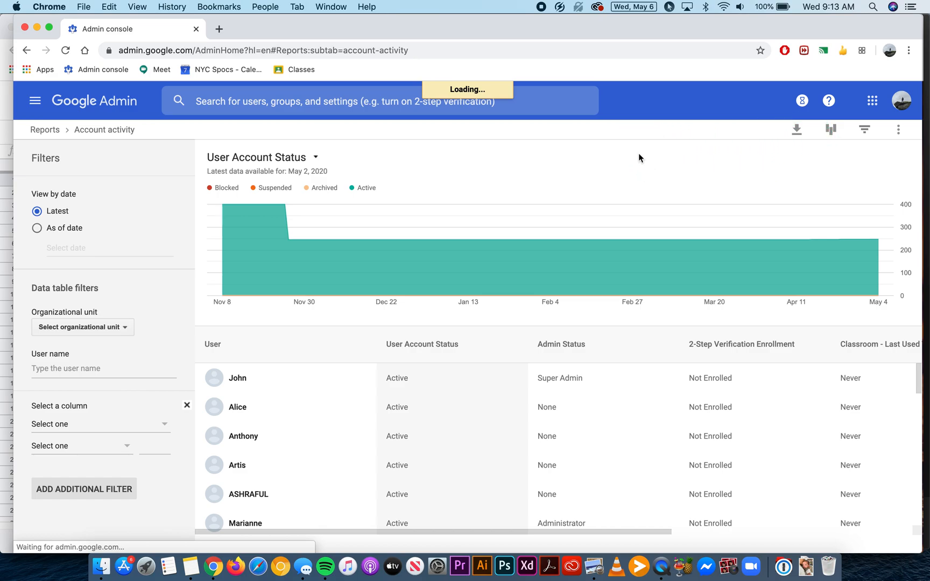
left_click(796, 130)
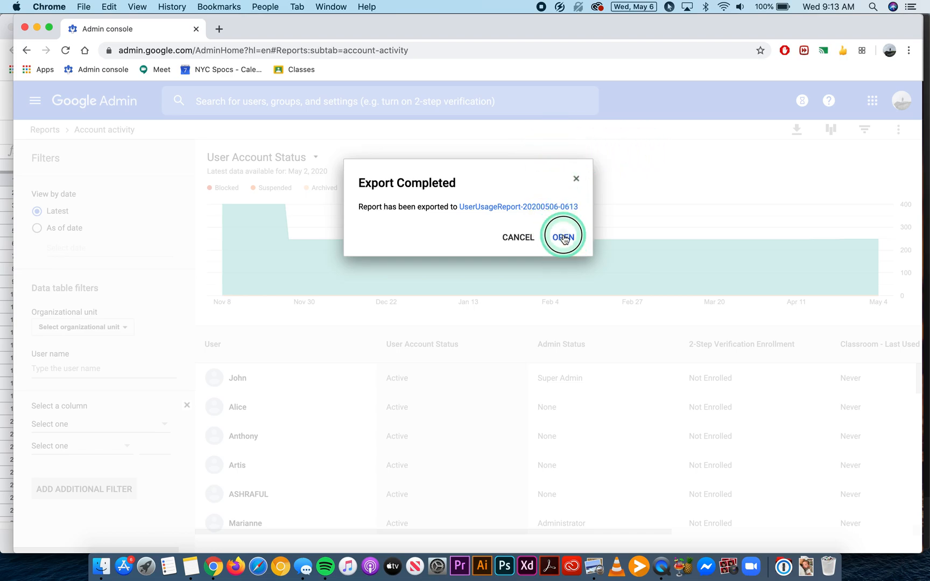
left_click(563, 236)
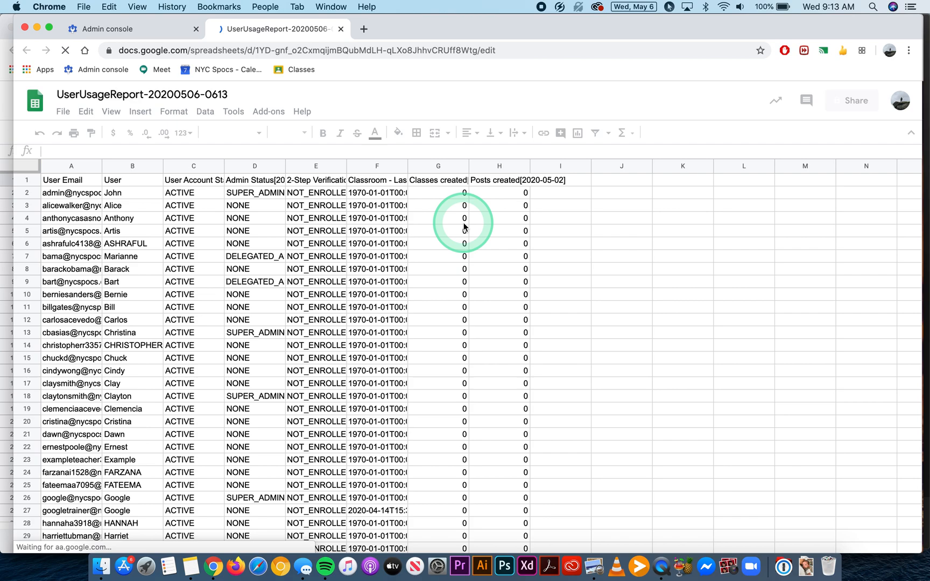